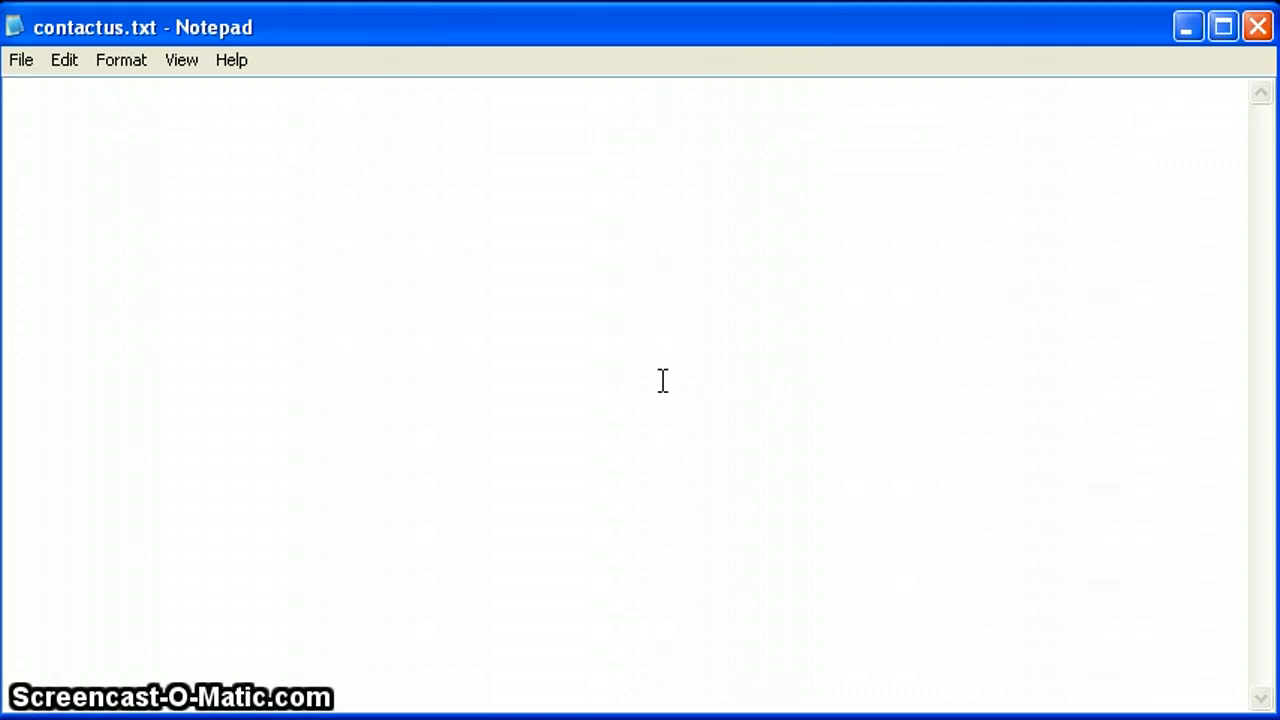
type("<html>")
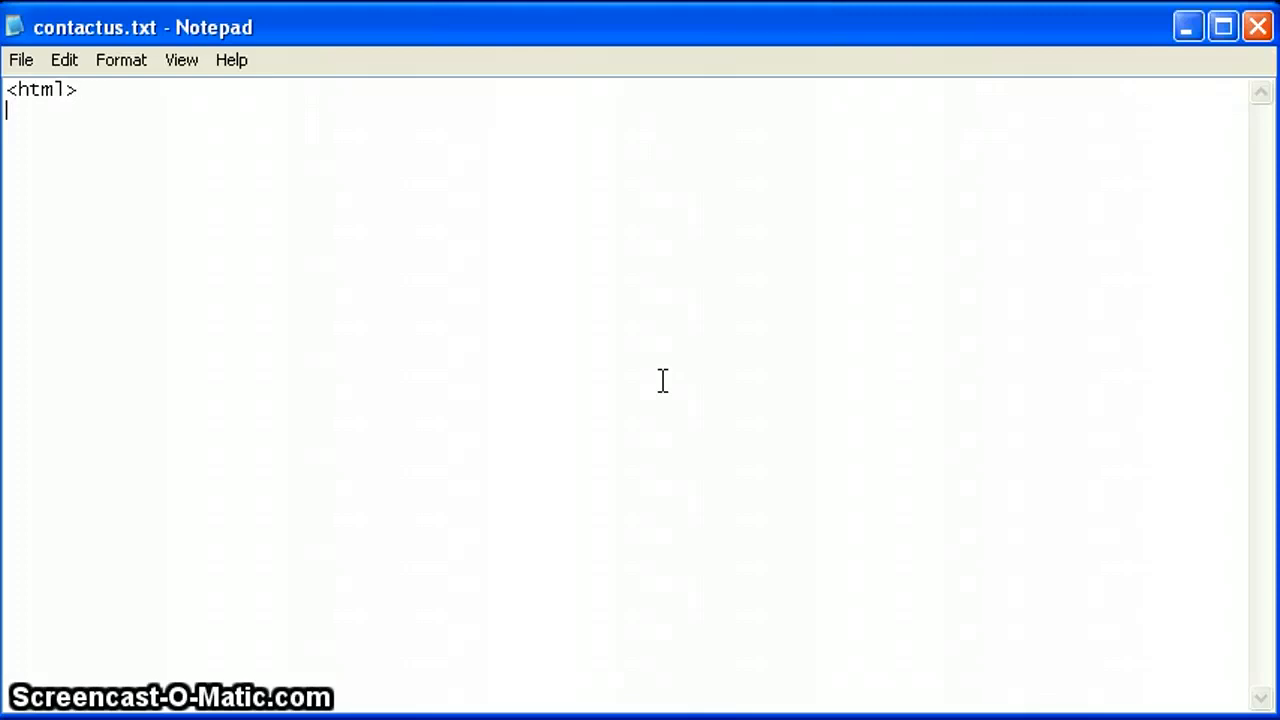
type("<h")
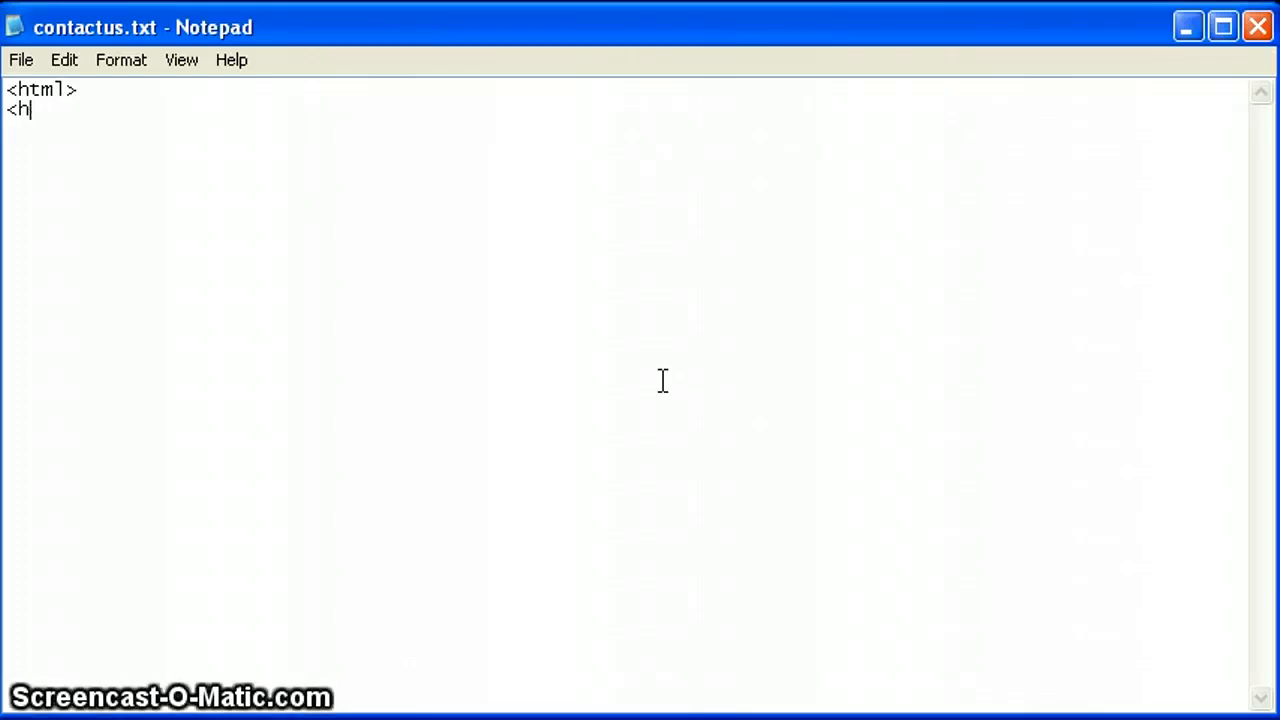
type("ead>")
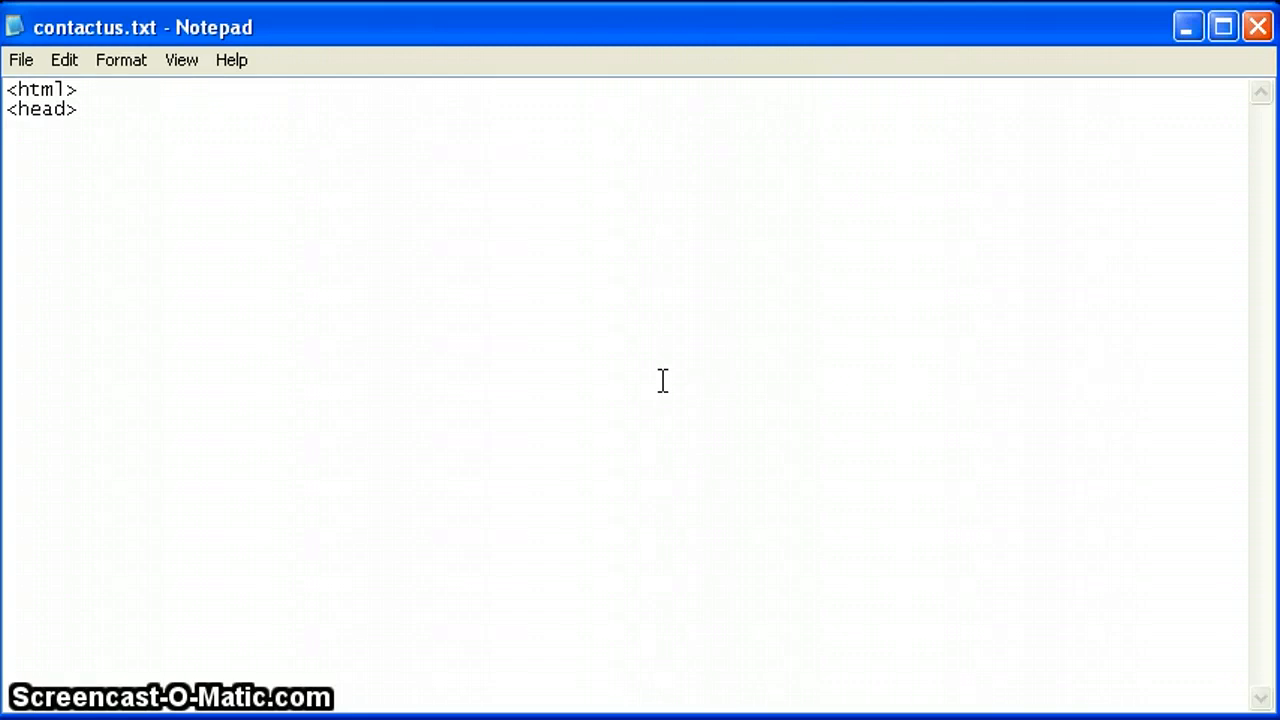
type("<title")
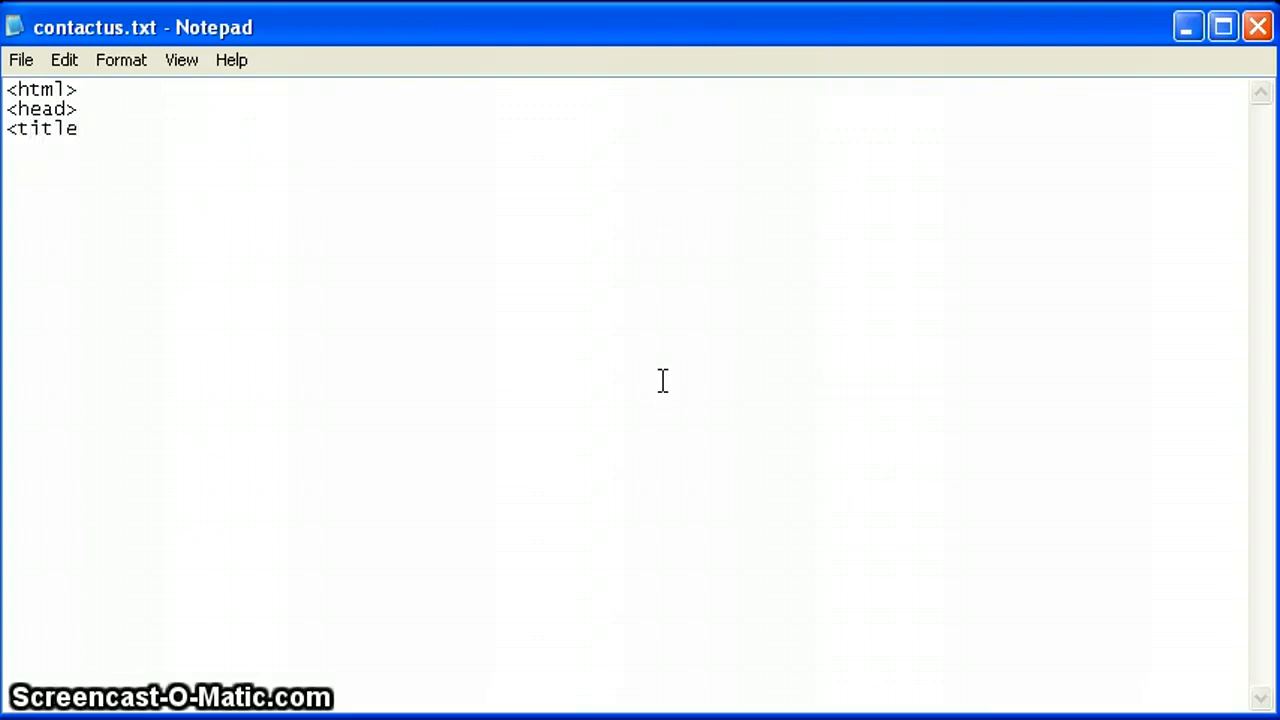
type(">")
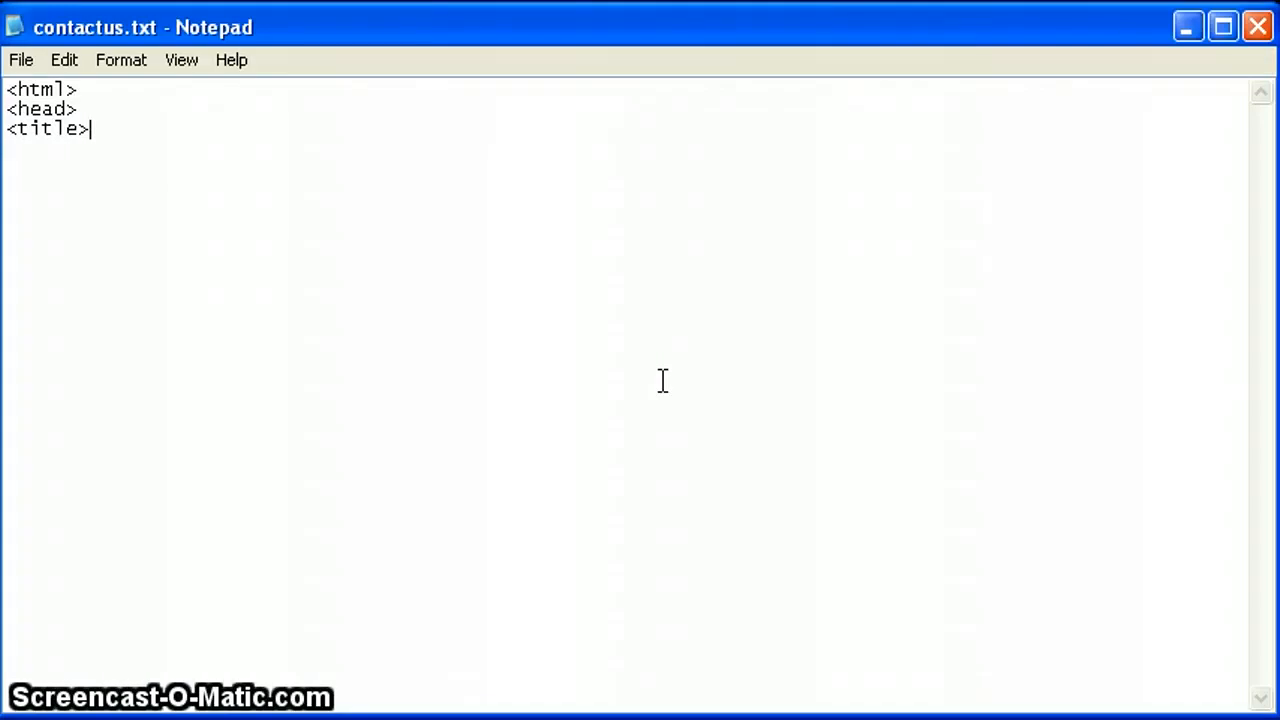
type("KnockOutSounds")
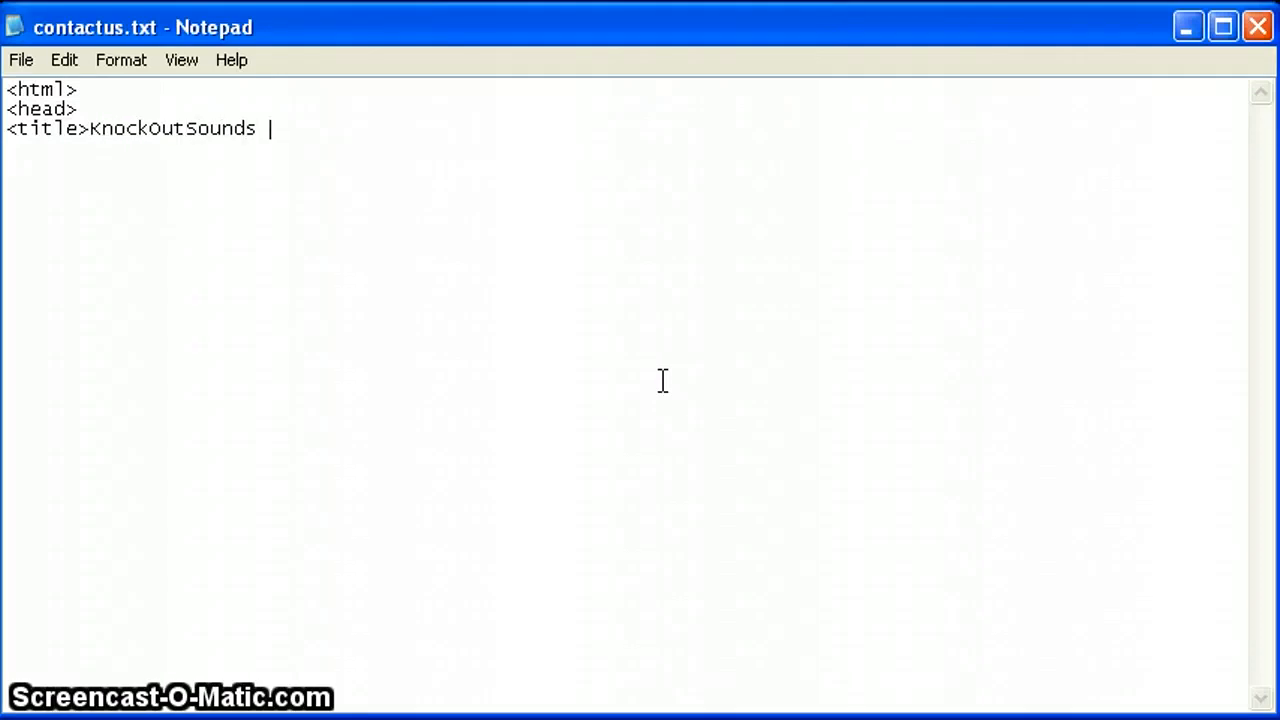
type("\\")
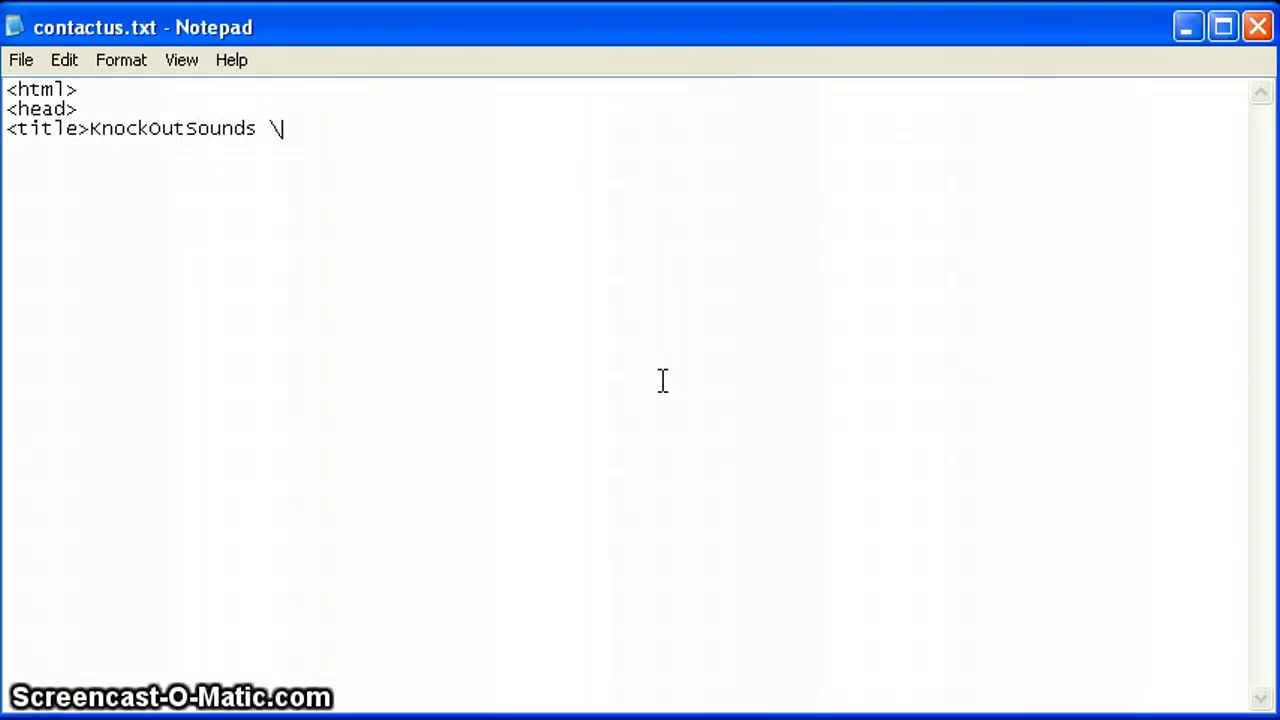
type("|")
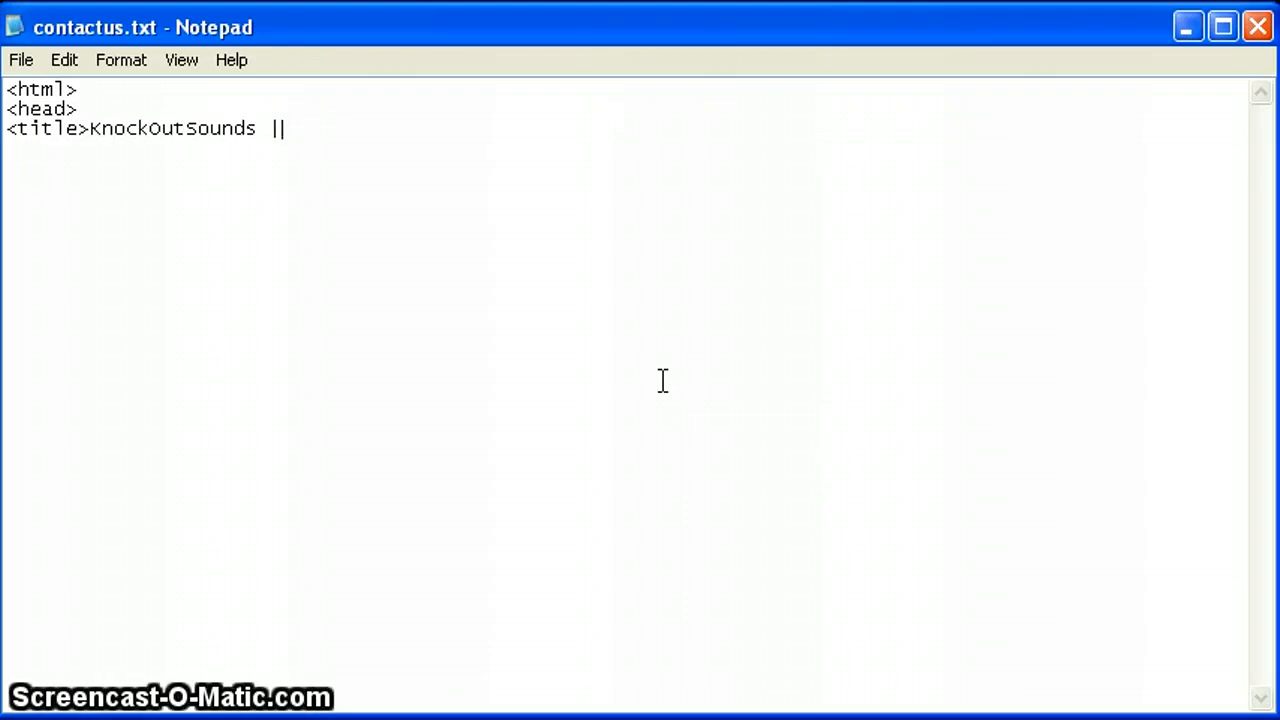
type("Con")
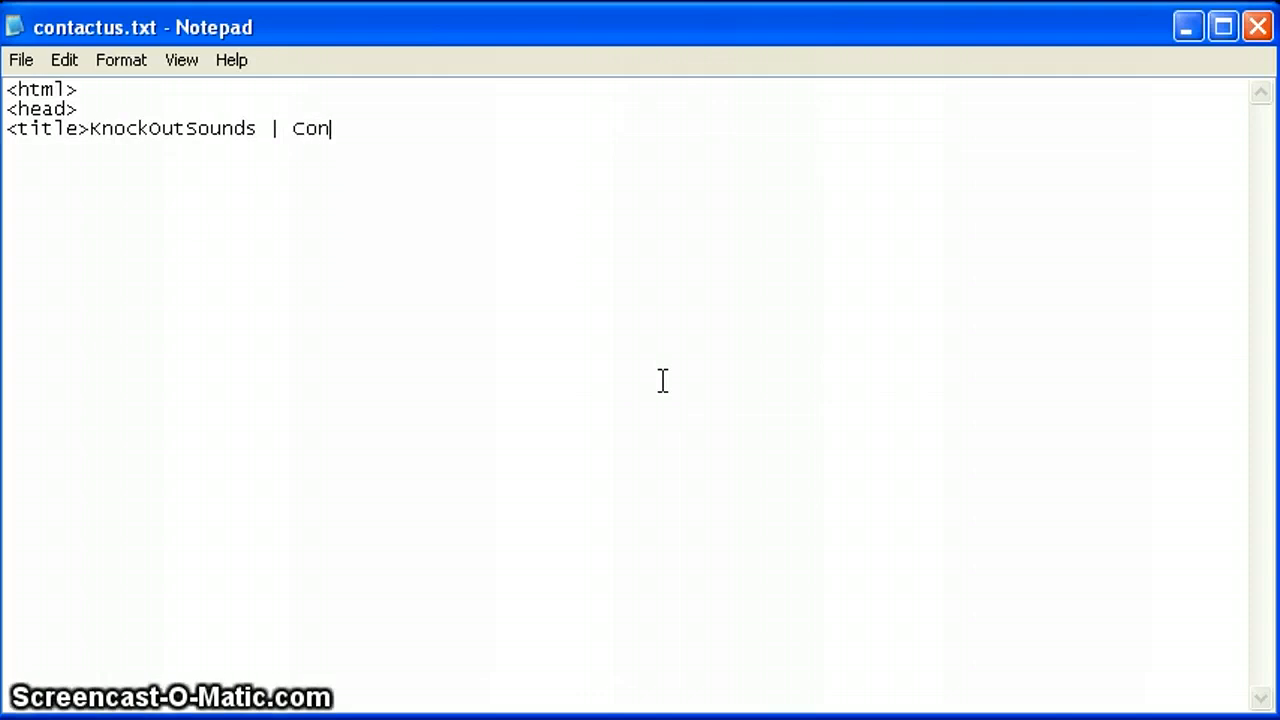
type("tact Us")
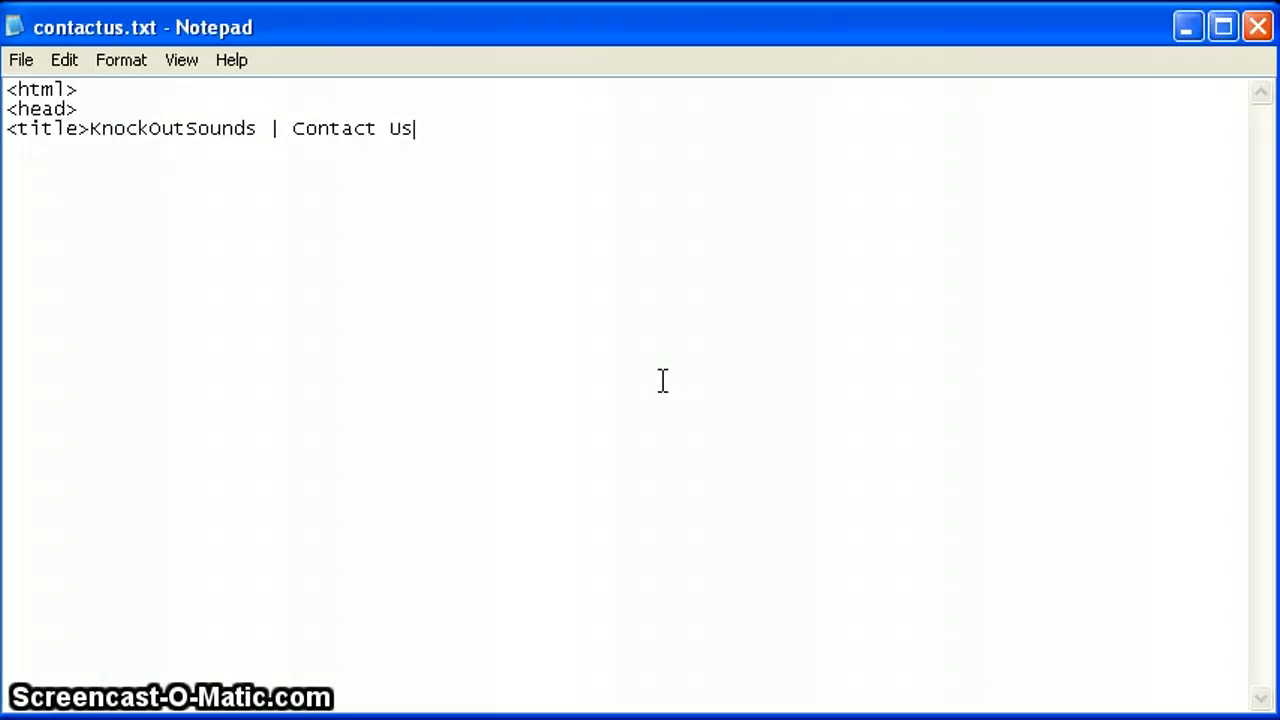
type("</title")
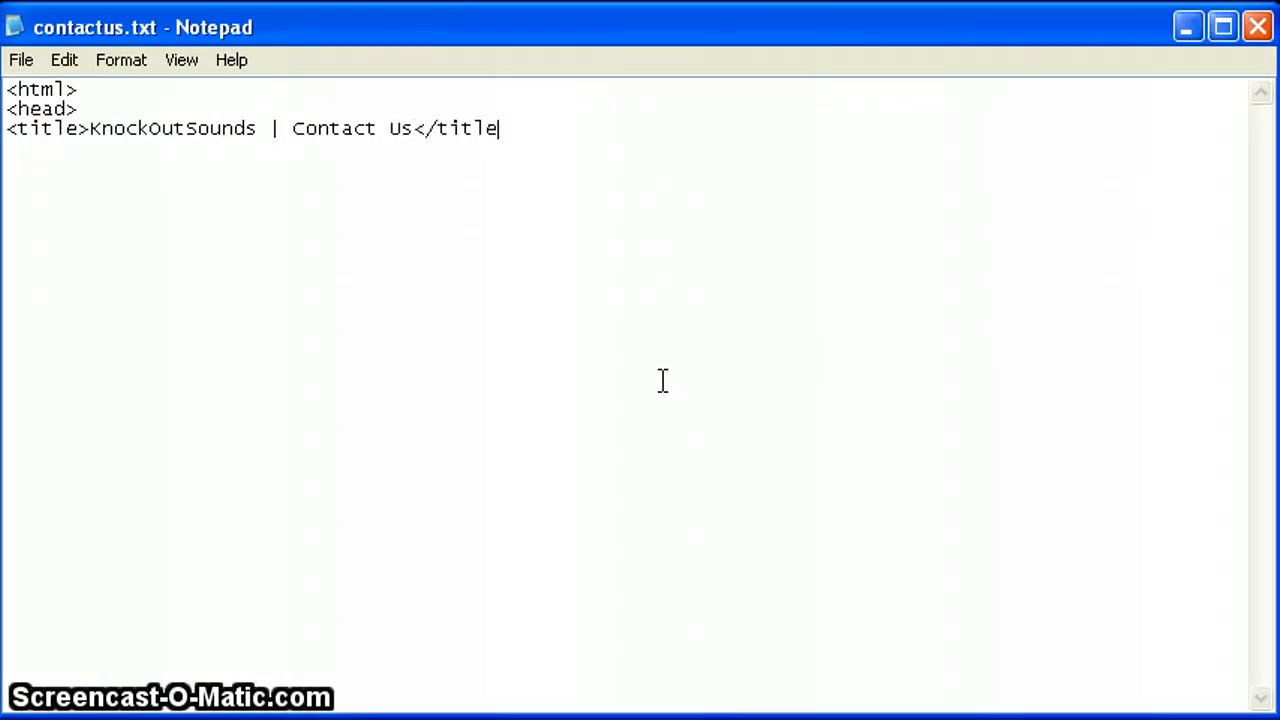
type(">")
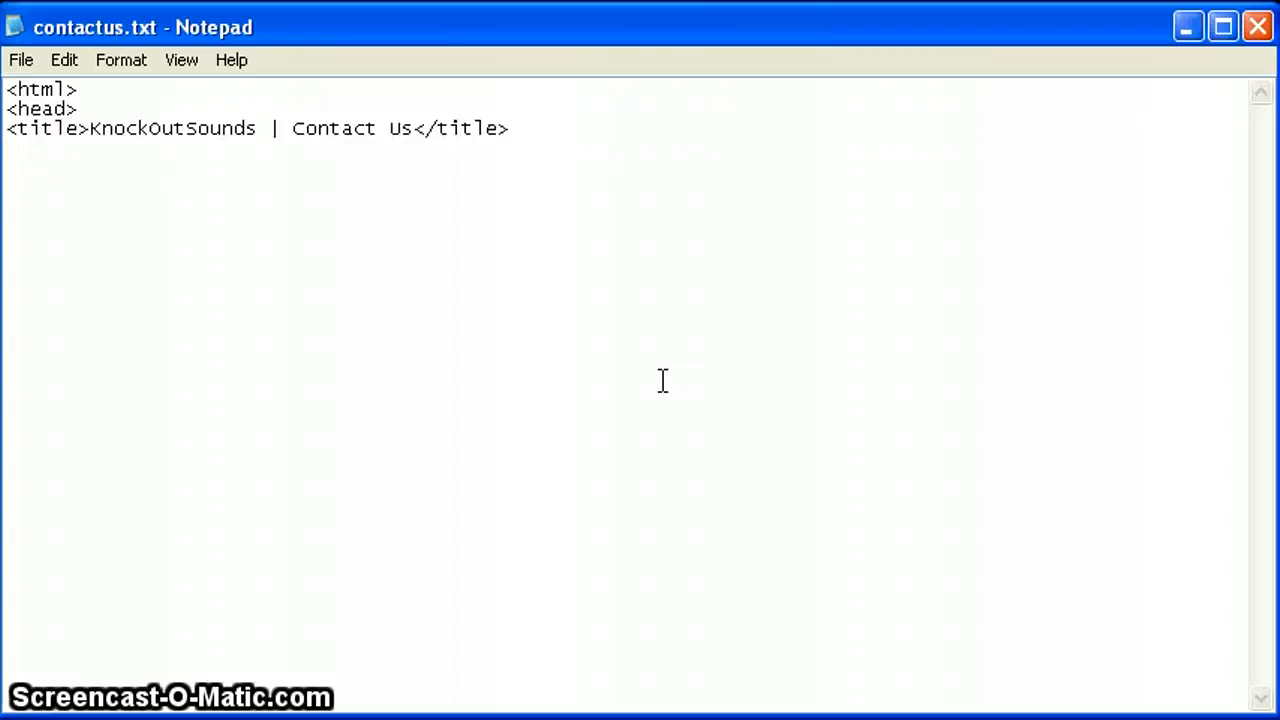
type("</head>")
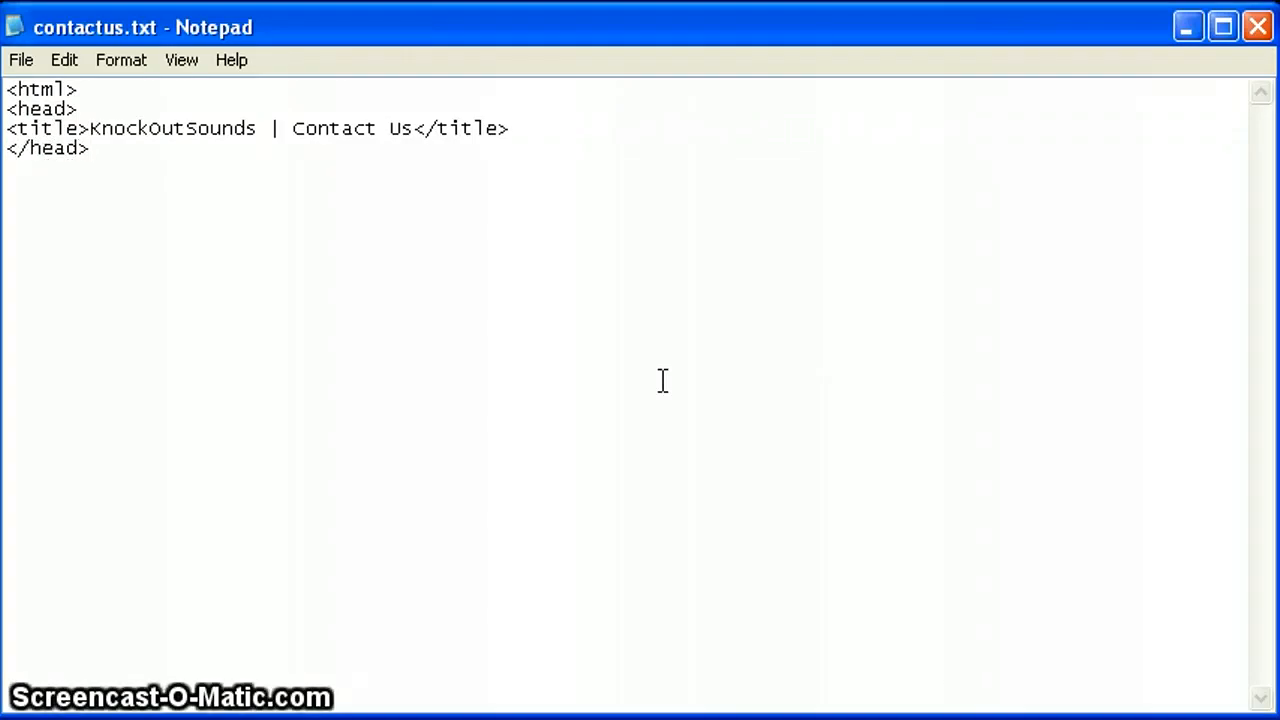
type("<body>")
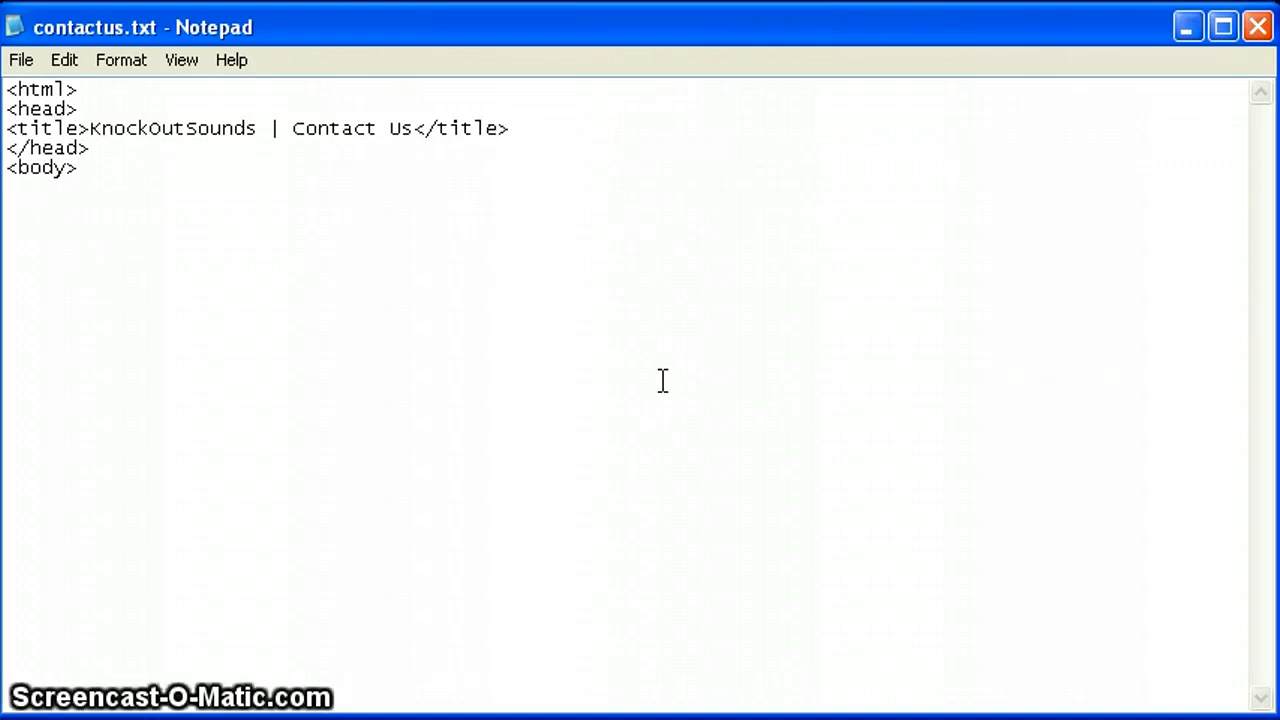
type("THIS IS WHERE")
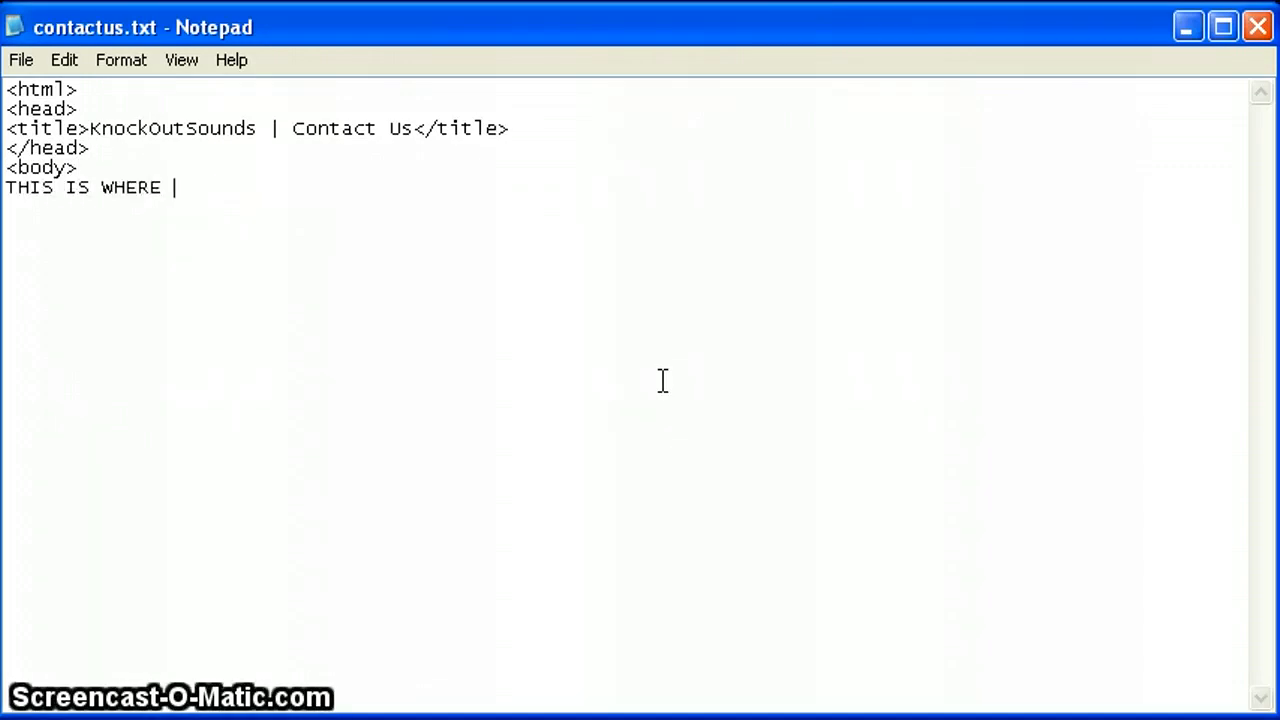
type("YOUR STUFF GOES")
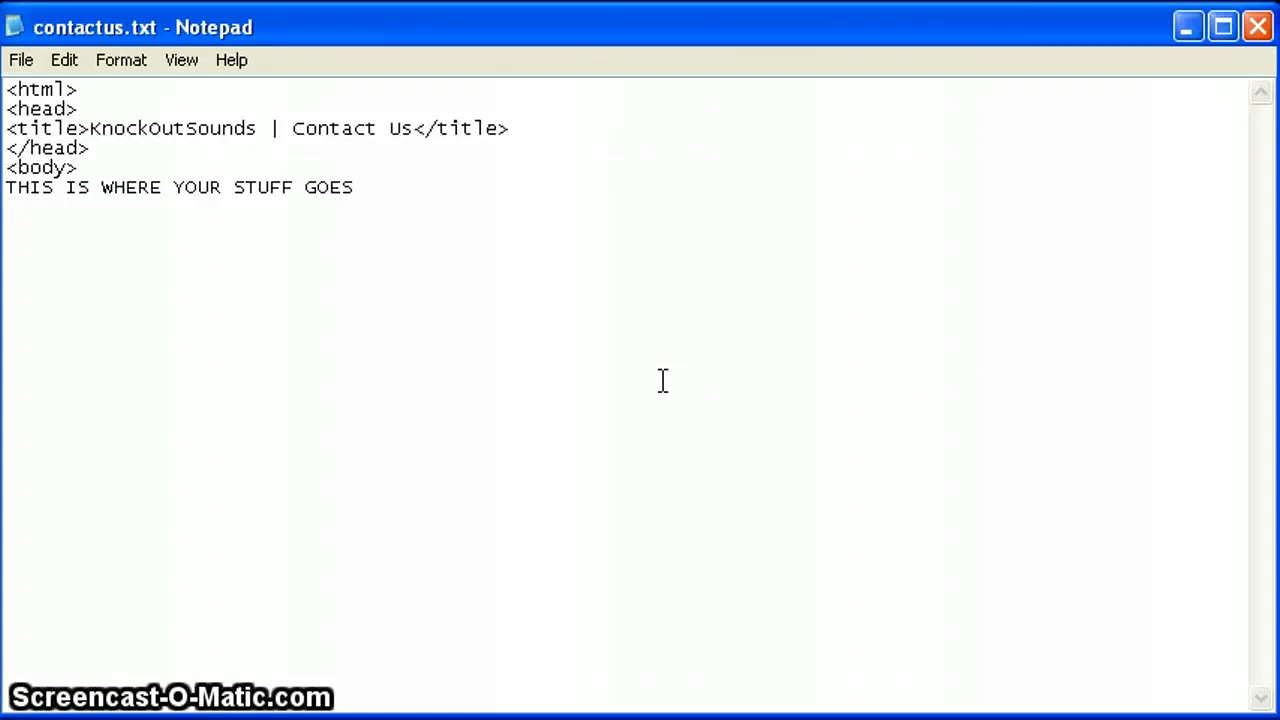
type("</body")
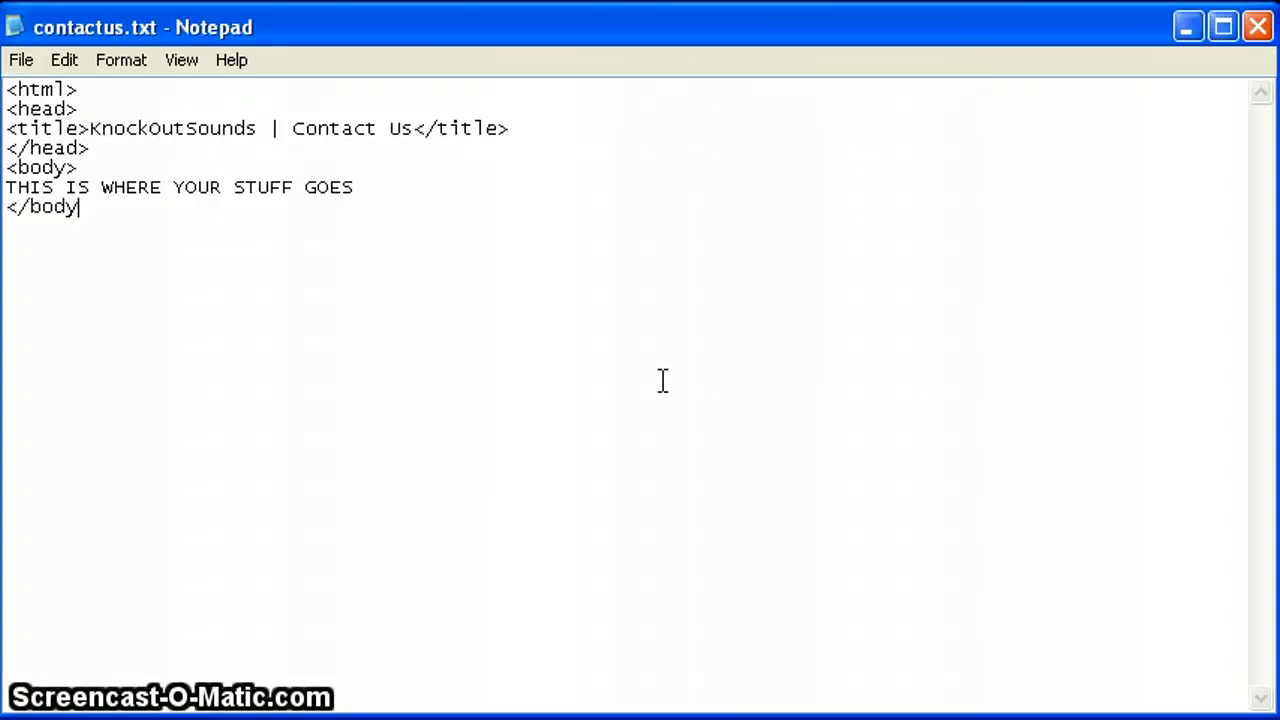
type("<")
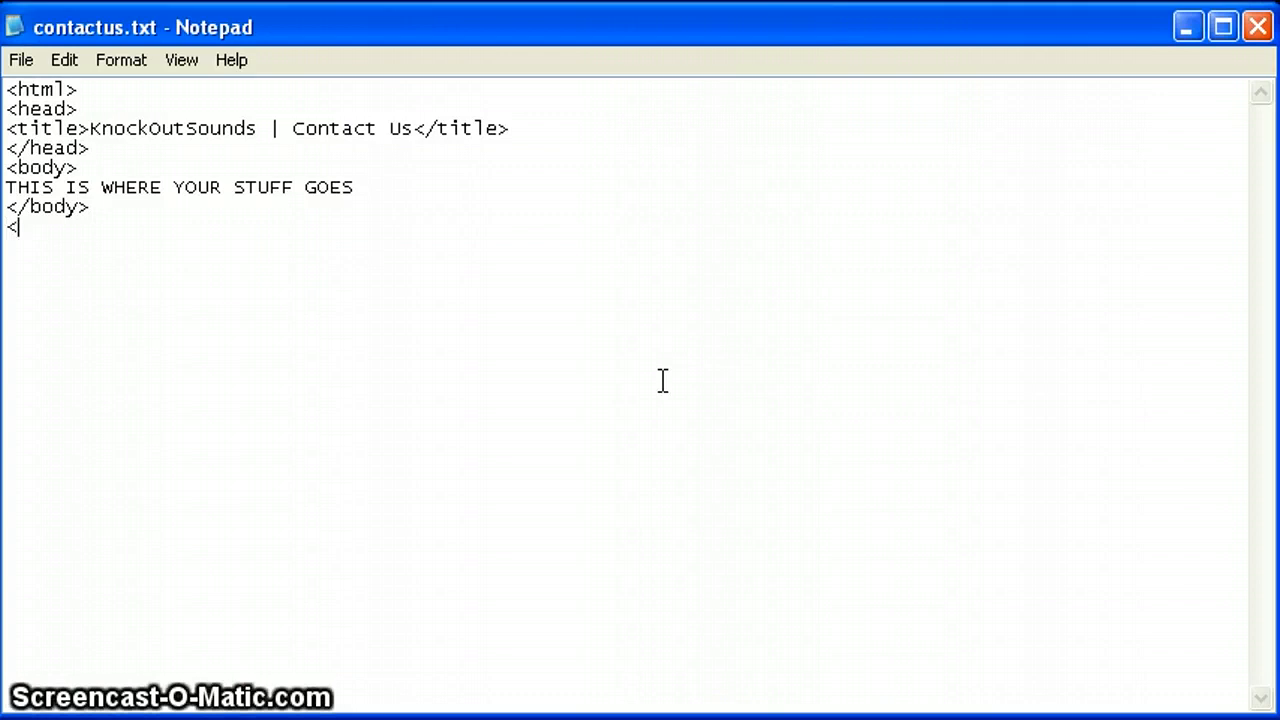
type("/html>")
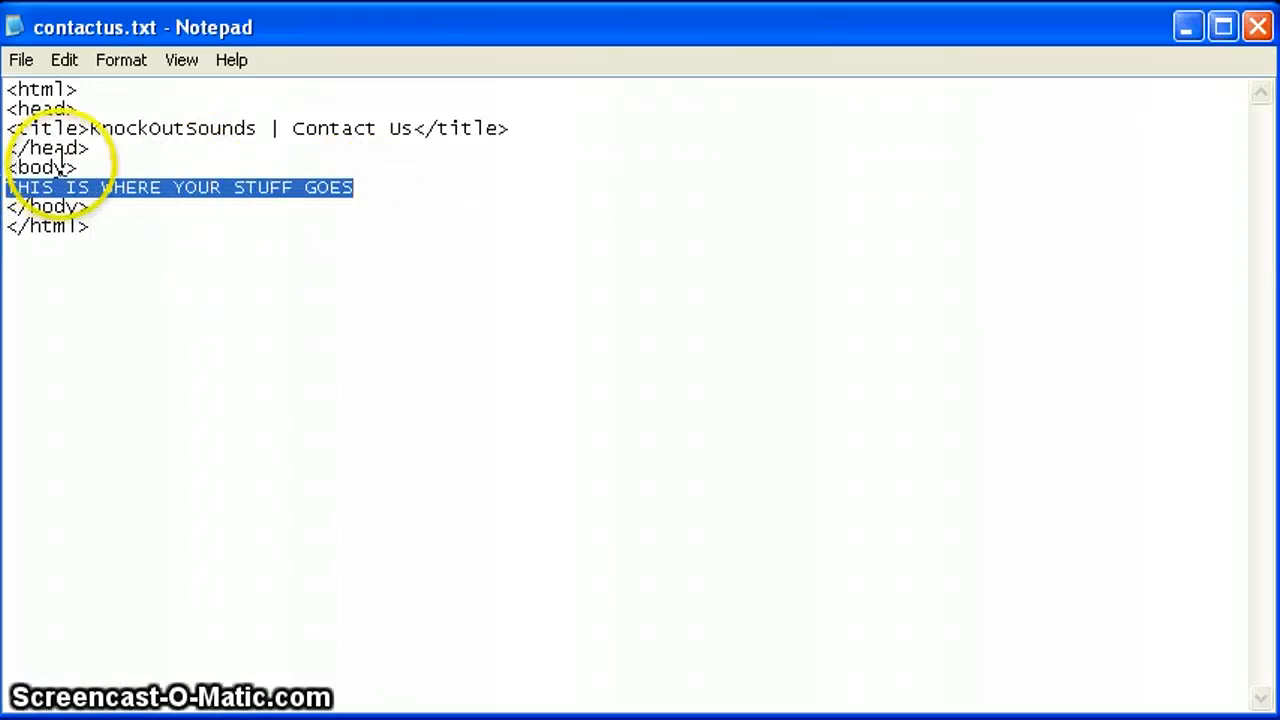
mouse_move(298, 403)
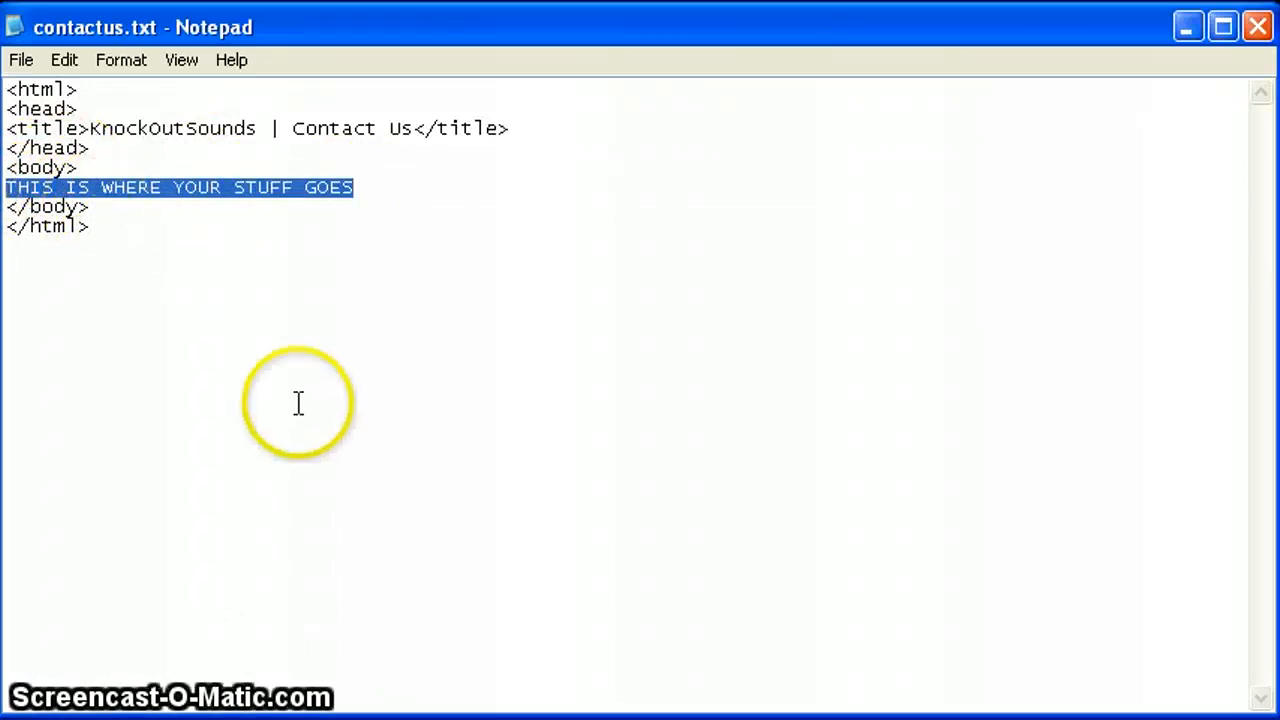